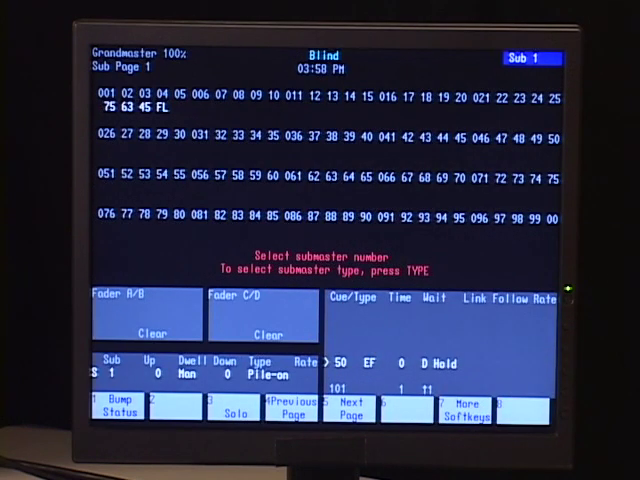
Step: Prompt for submaster 1's bump status (1 enabled, 2 disabled, 3 solo) via the soft key
click(116, 416)
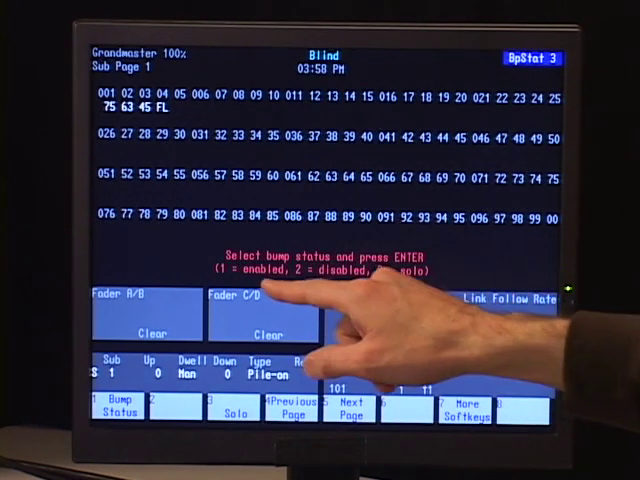